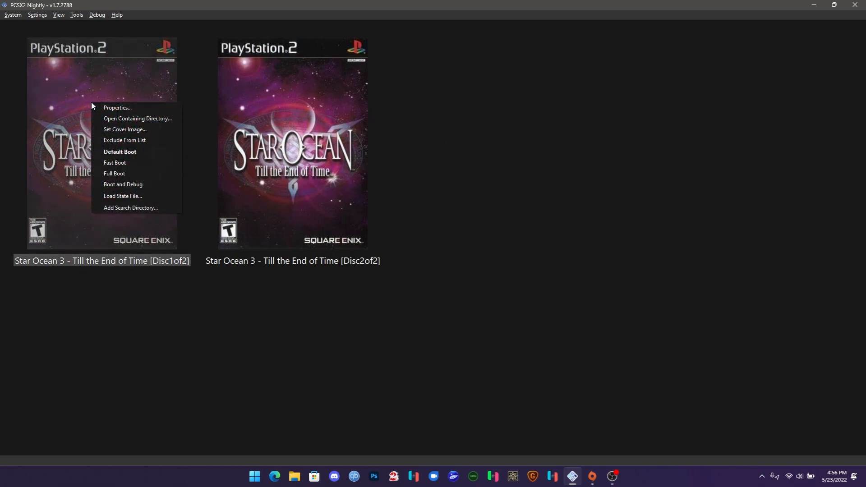
mouse_move(108, 109)
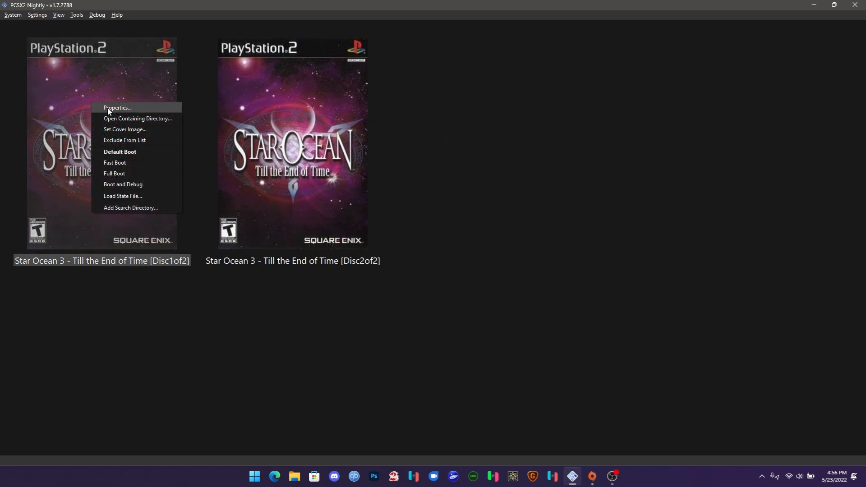
mouse_move(138, 130)
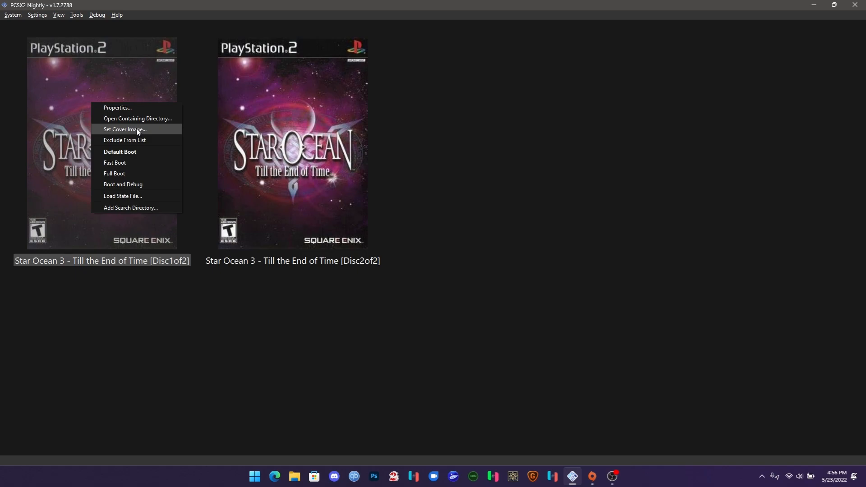
mouse_move(130, 195)
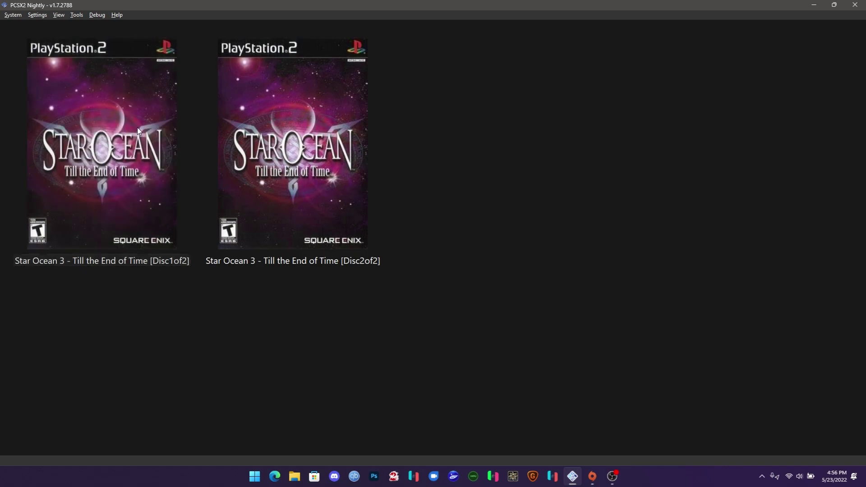
mouse_move(89, 159)
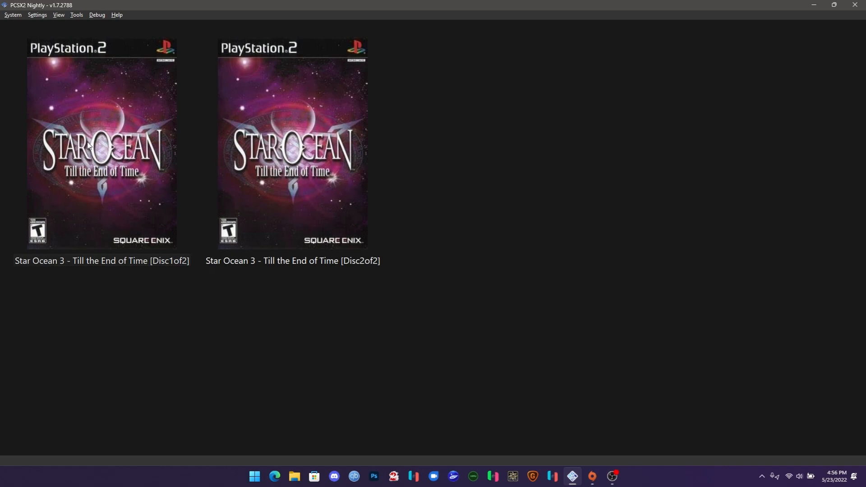
Step: Bring up PCSX2 Settings from the Settings menu and review the Emulation, System and Graphics display pages
left_click(37, 14)
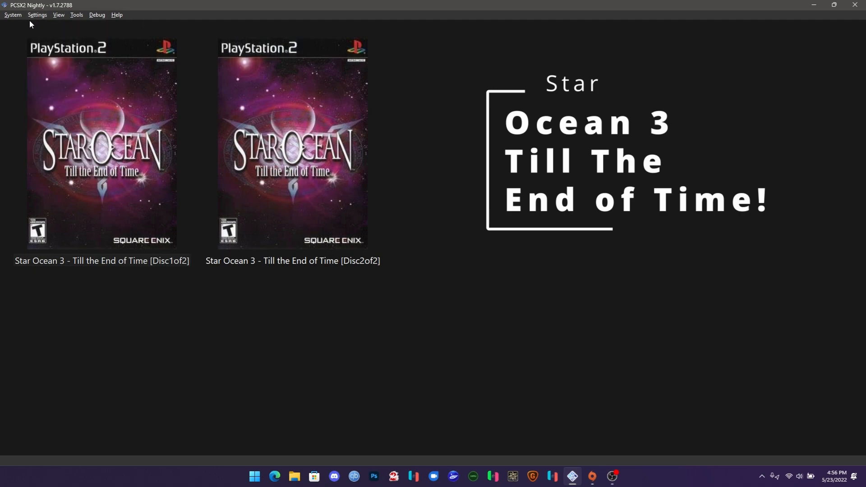
left_click(37, 14)
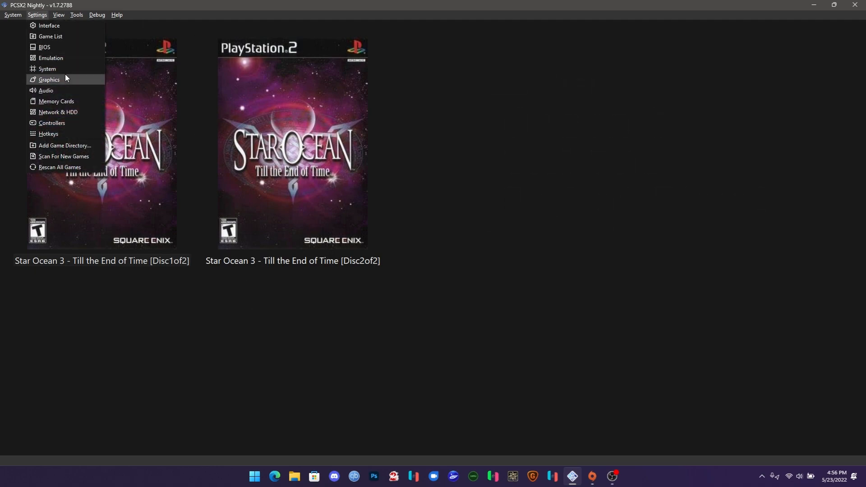
left_click(46, 69)
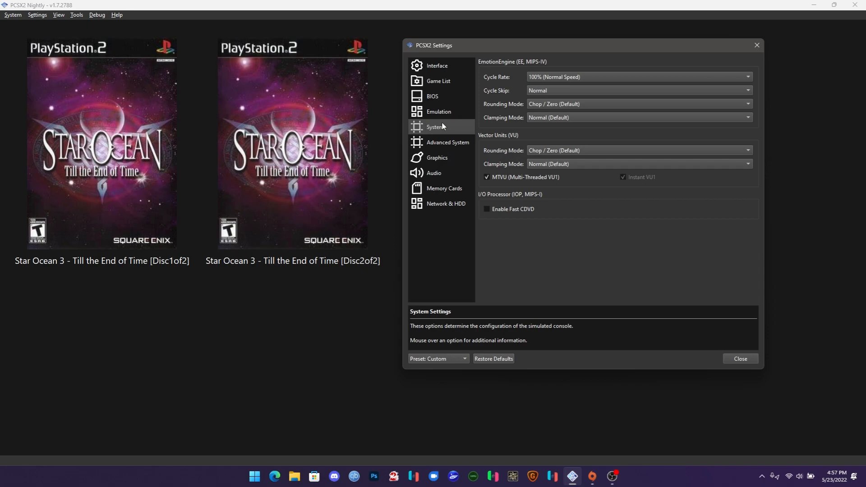
left_click(440, 112)
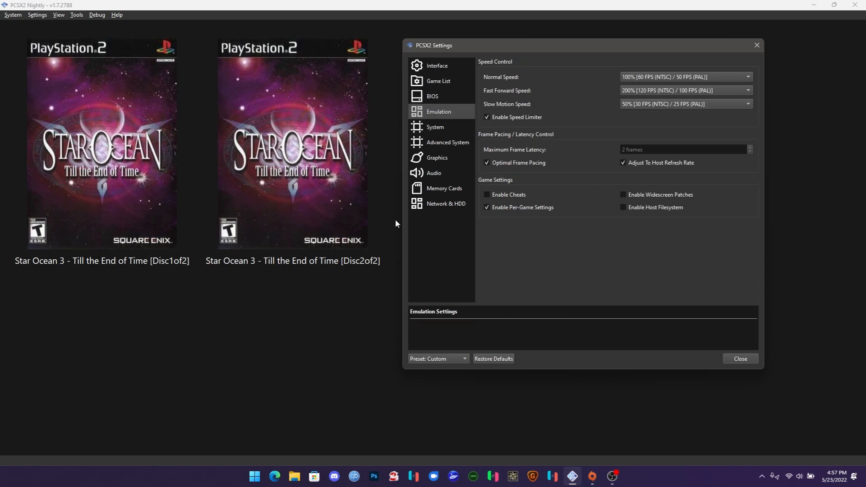
left_click(435, 126)
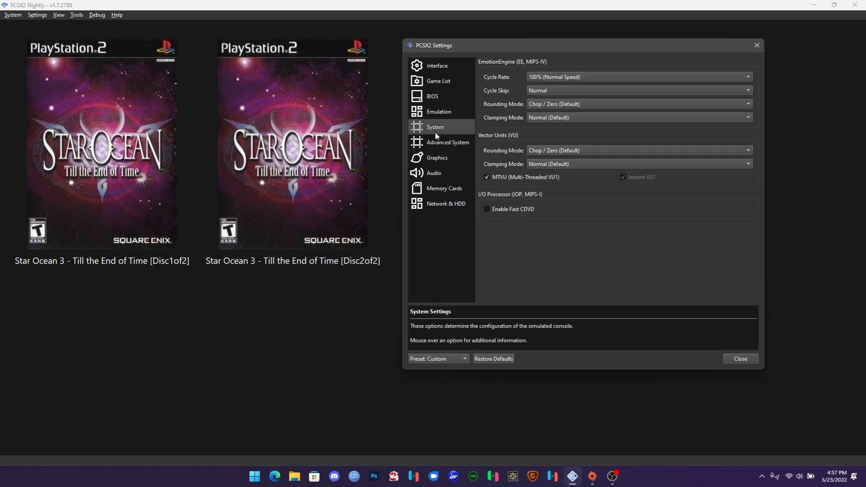
left_click(438, 157)
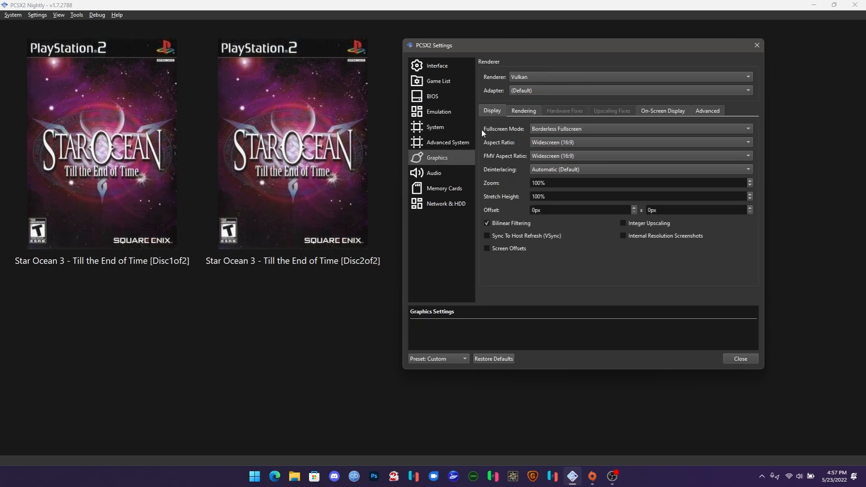
Step: Look through Rendering, On-Screen Display, Advanced, Audio, Memory Card and Network pages, ending on Interface
left_click(523, 110)
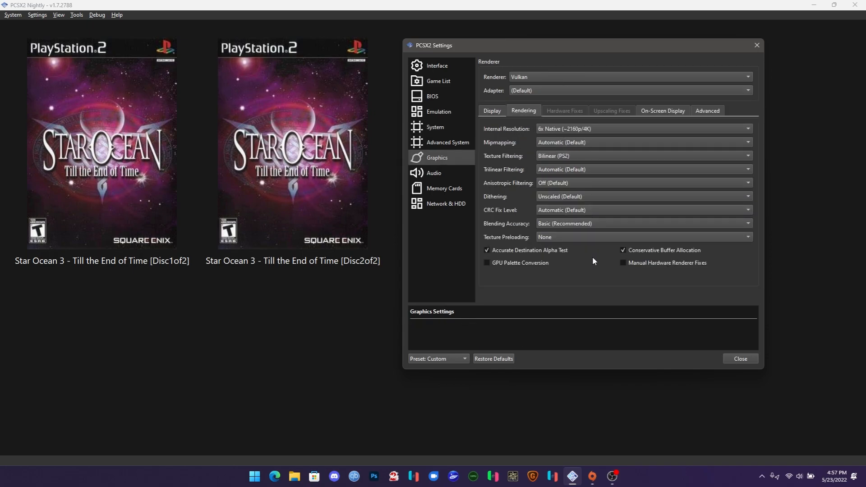
left_click(662, 110)
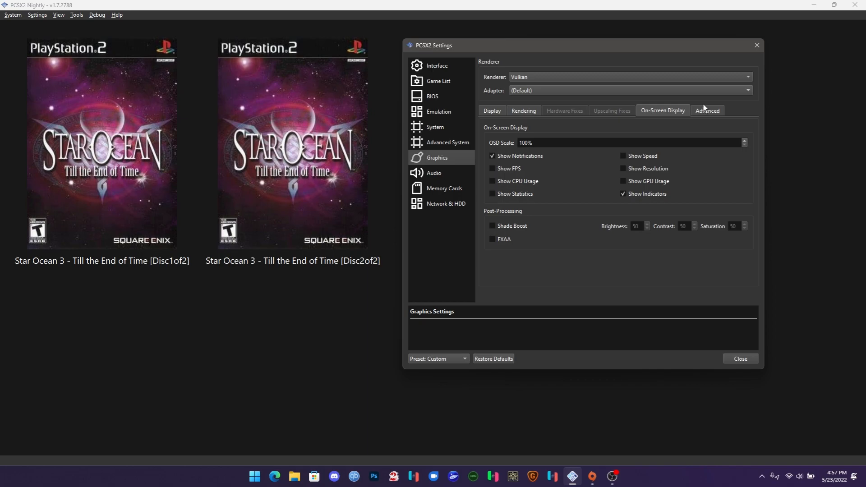
left_click(707, 110)
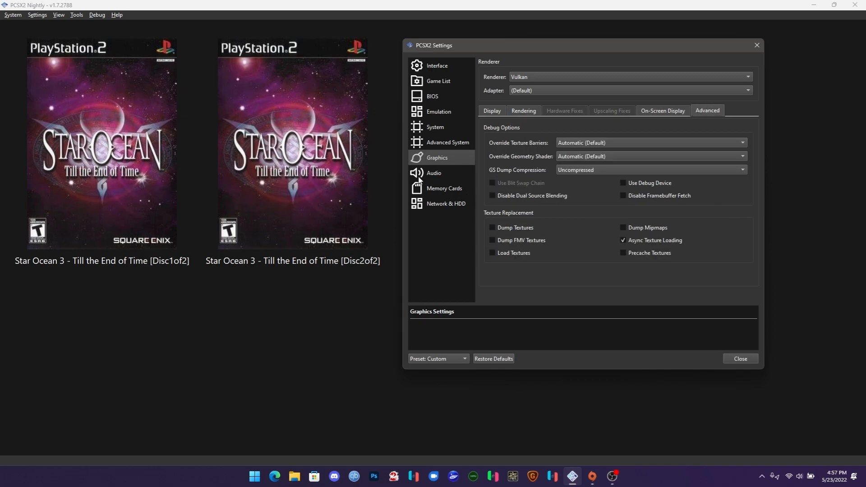
left_click(434, 172)
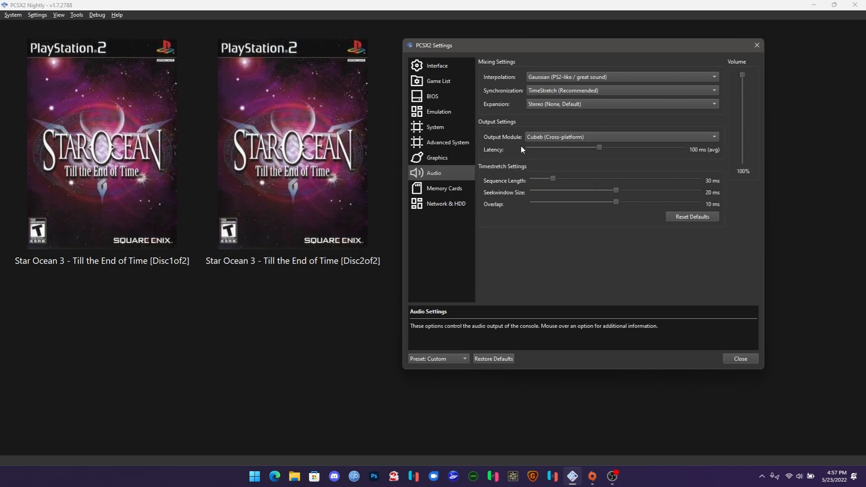
left_click(444, 187)
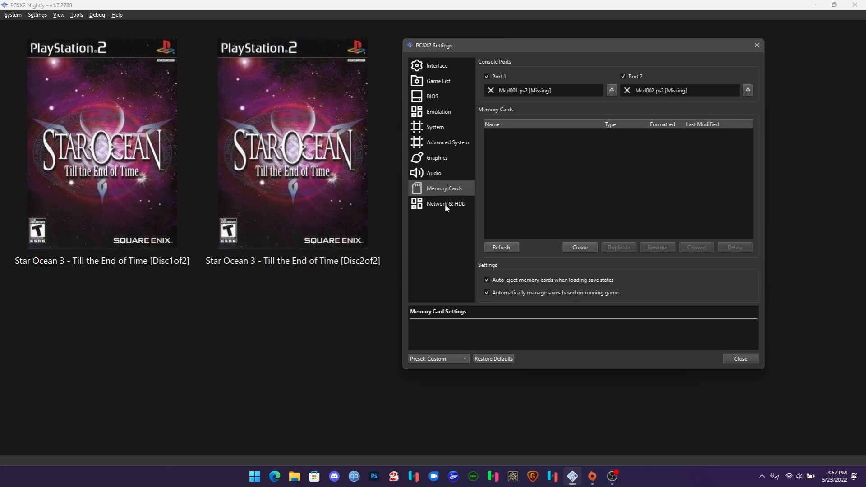
mouse_move(562, 250)
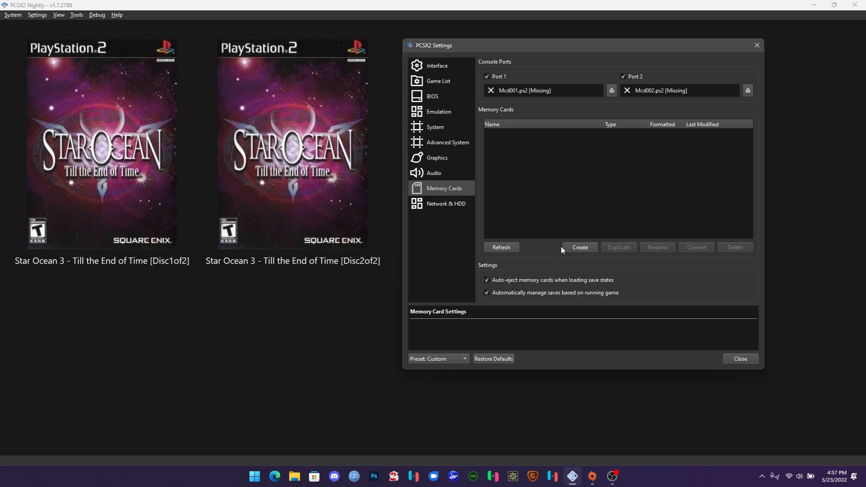
left_click(445, 204)
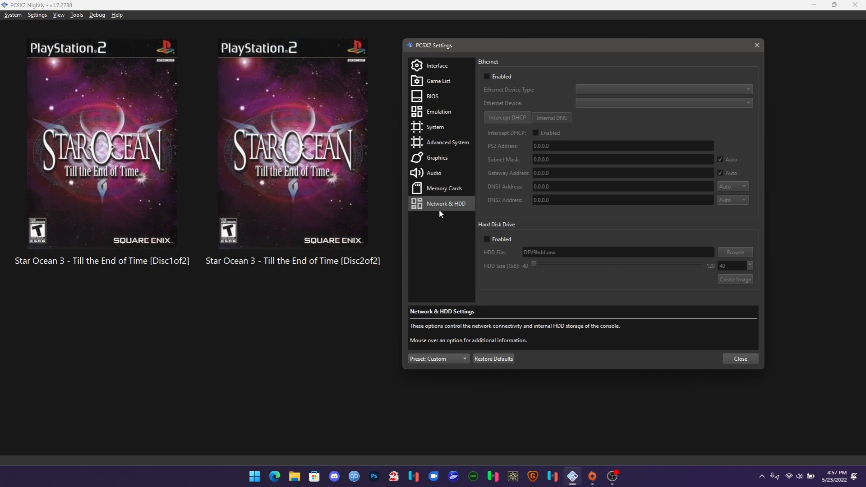
mouse_move(507, 84)
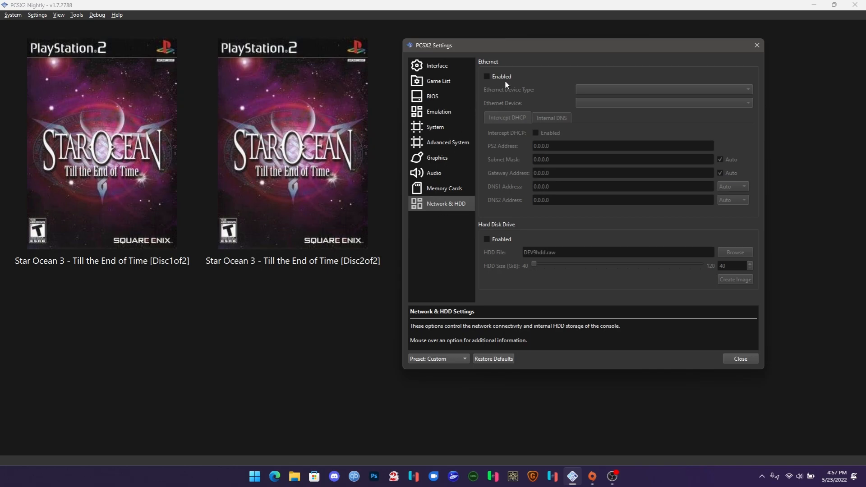
left_click(437, 66)
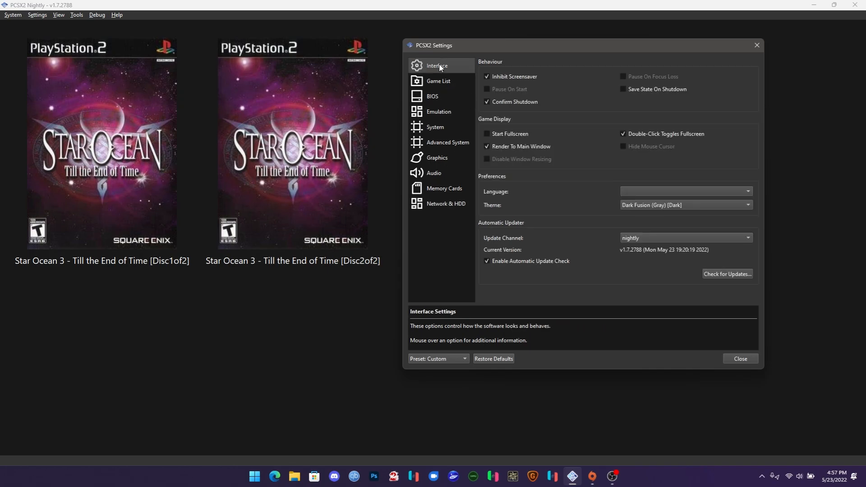
mouse_move(607, 177)
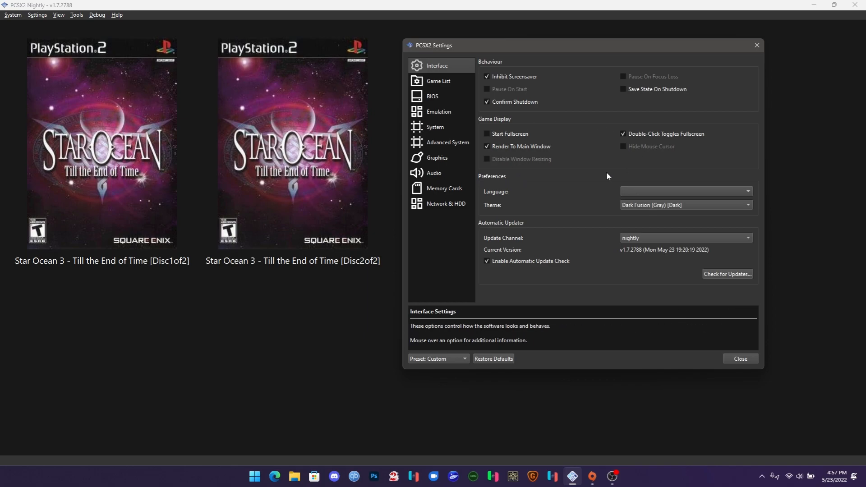
Step: Try the Scarlet Devil theme, then set the interface theme to Dark Fusion (Blue) [Dark]
left_click(685, 204)
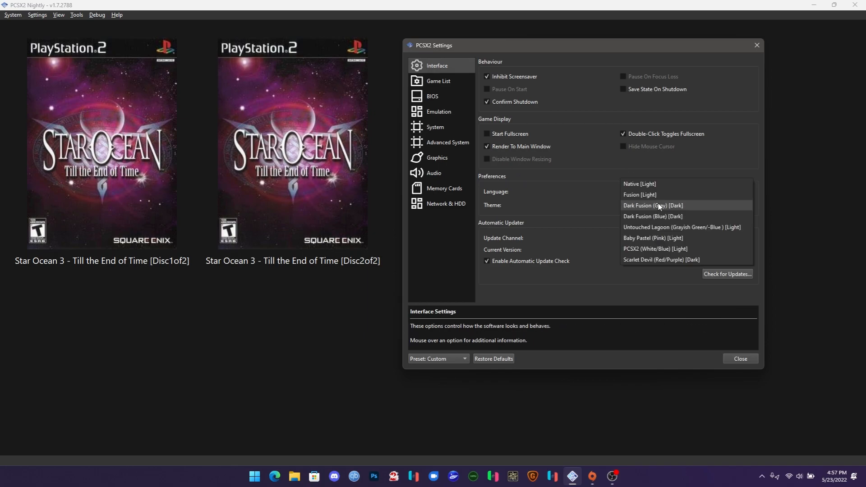
mouse_move(707, 208)
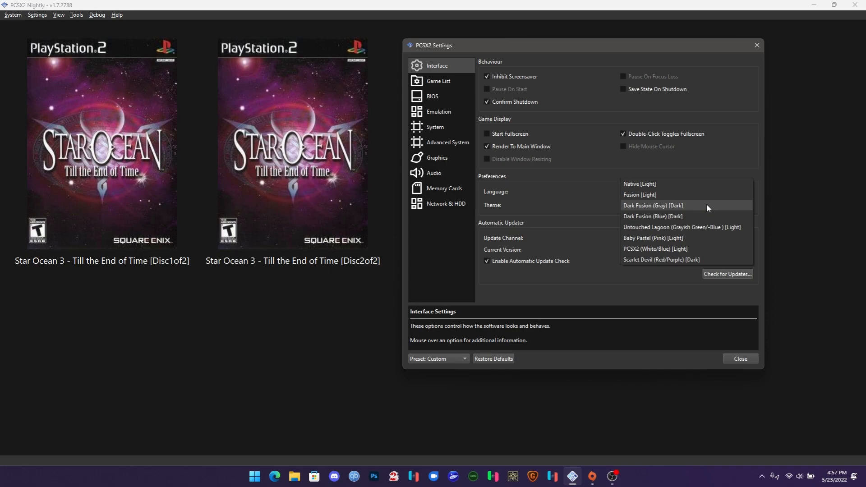
left_click(653, 206)
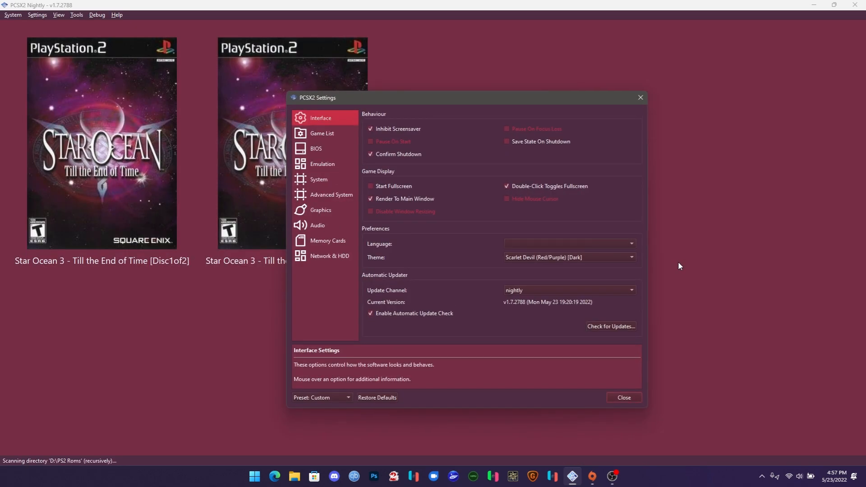
mouse_move(569, 277)
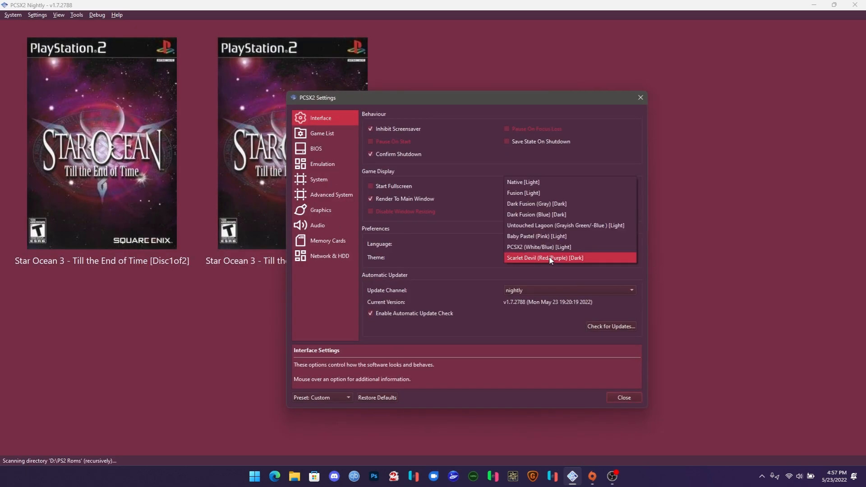
mouse_move(547, 215)
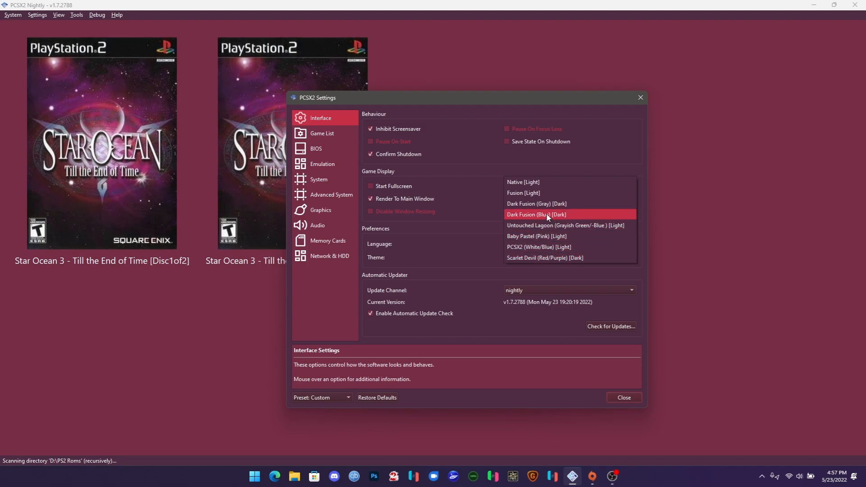
left_click(545, 215)
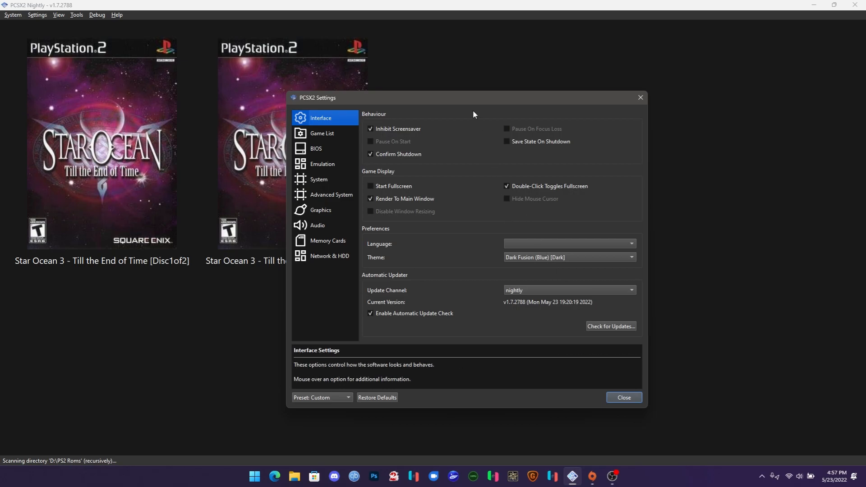
mouse_move(469, 120)
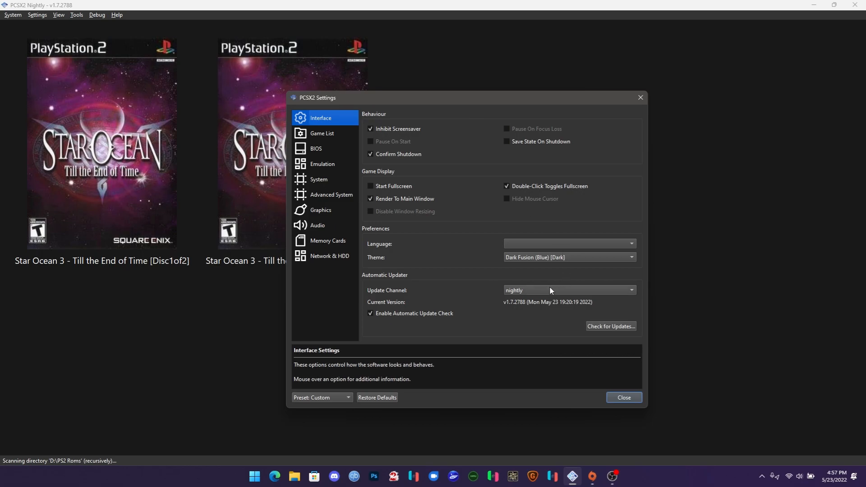
left_click(568, 290)
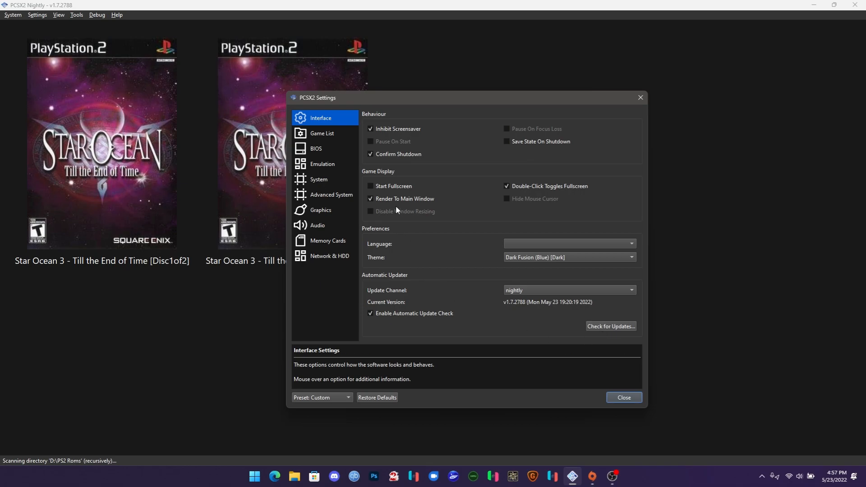
Step: Glance at the BIOS page and close the settings window back to the game list
left_click(316, 148)
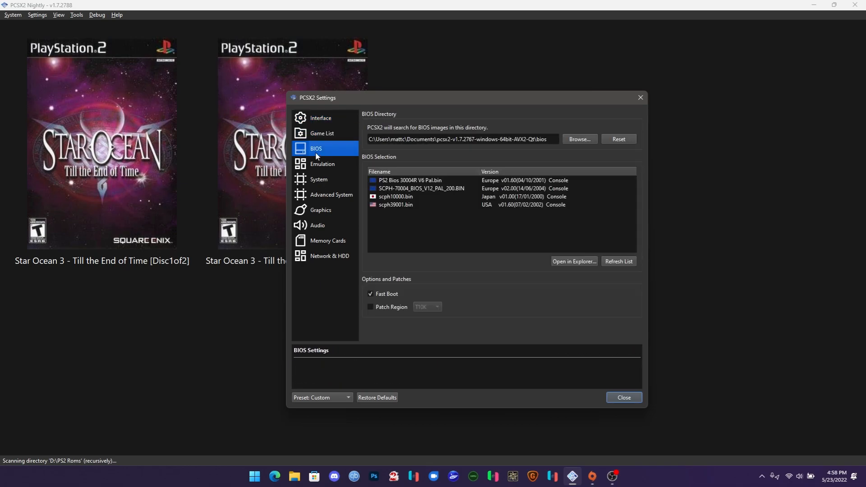
mouse_move(424, 317)
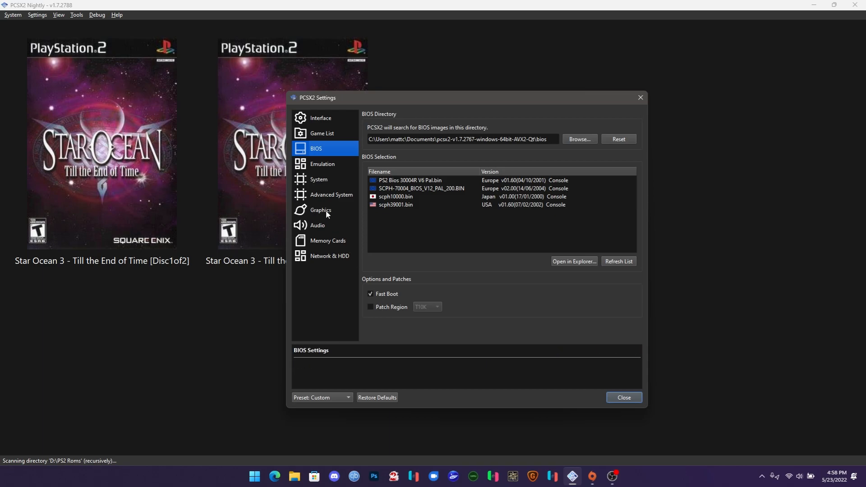
left_click(624, 397)
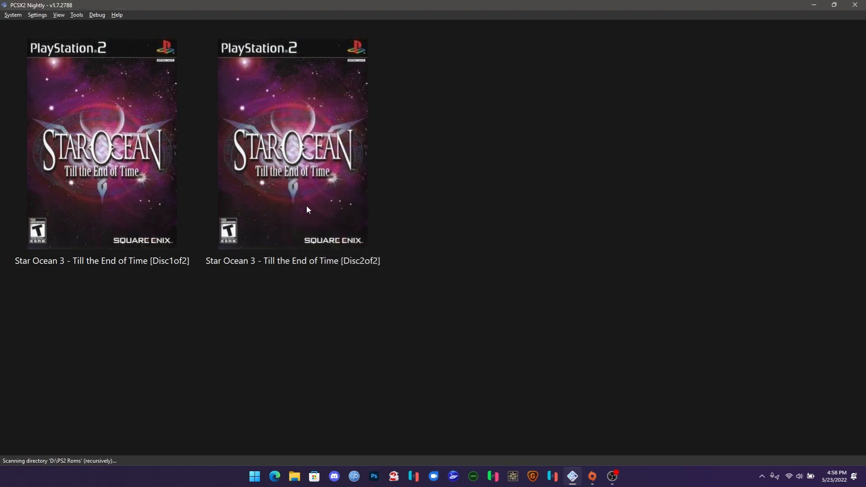
Step: Bring up Controller Settings and enable DualShock 4 / DualSense Enhanced Mode in the global input source settings
left_click(36, 14)
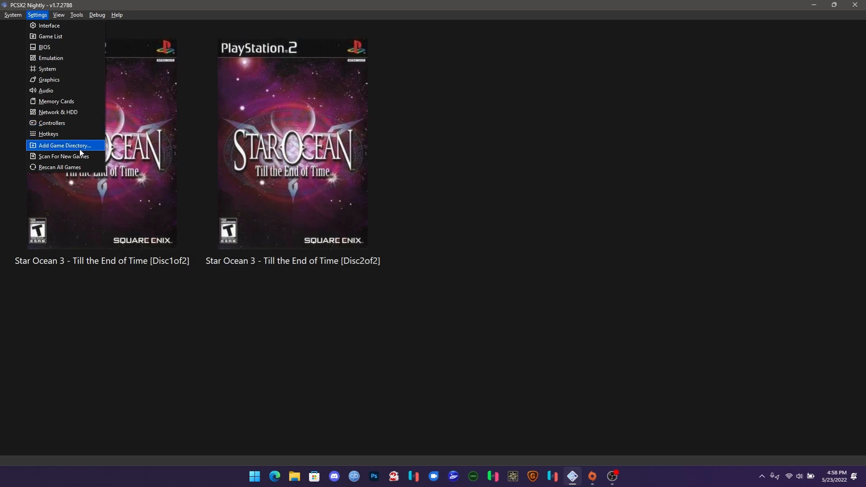
left_click(52, 123)
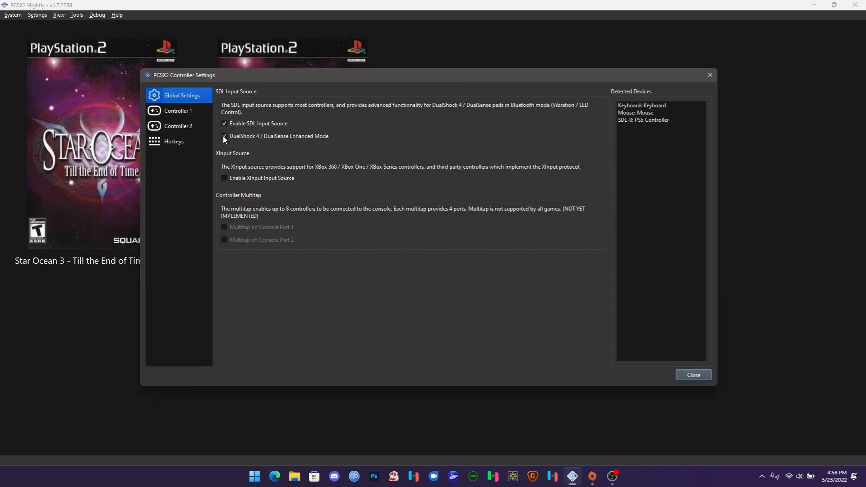
left_click(178, 110)
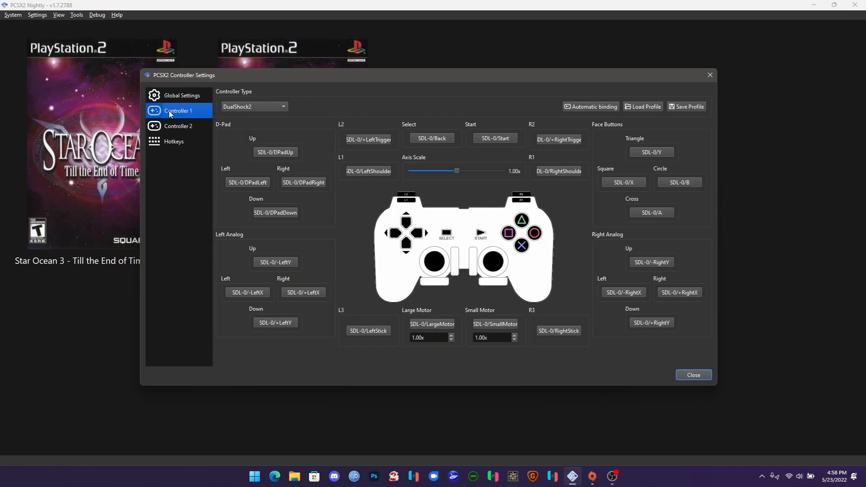
left_click(177, 95)
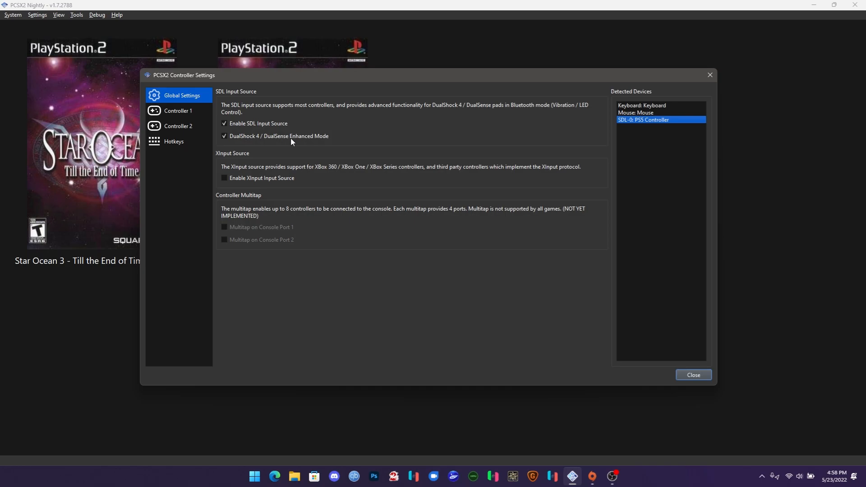
mouse_move(198, 117)
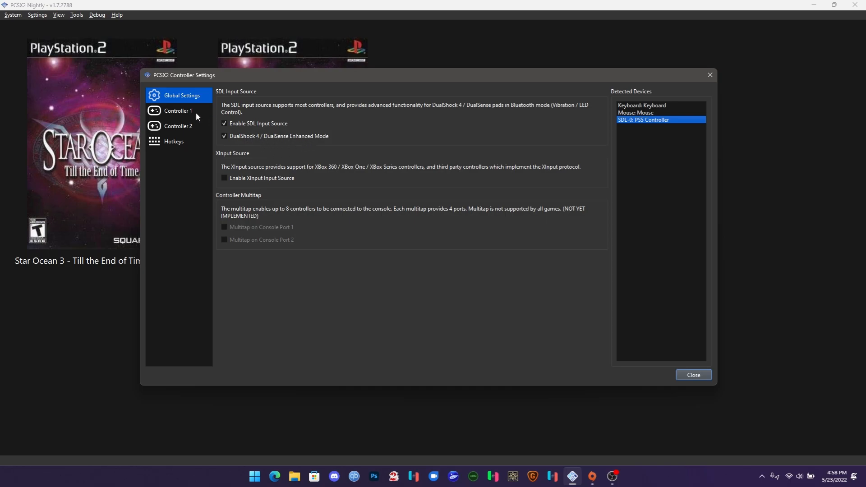
Step: Map Controller 1 to the PS5 controller using Automatic binding
left_click(178, 110)
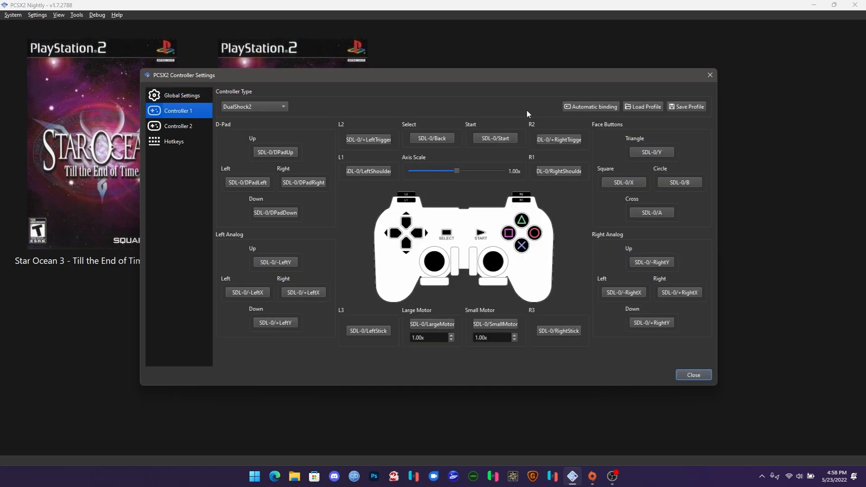
left_click(591, 106)
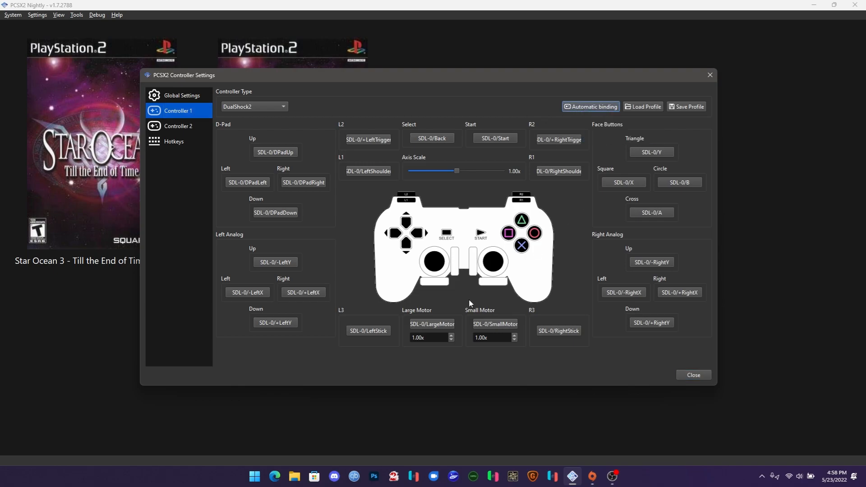
mouse_move(613, 151)
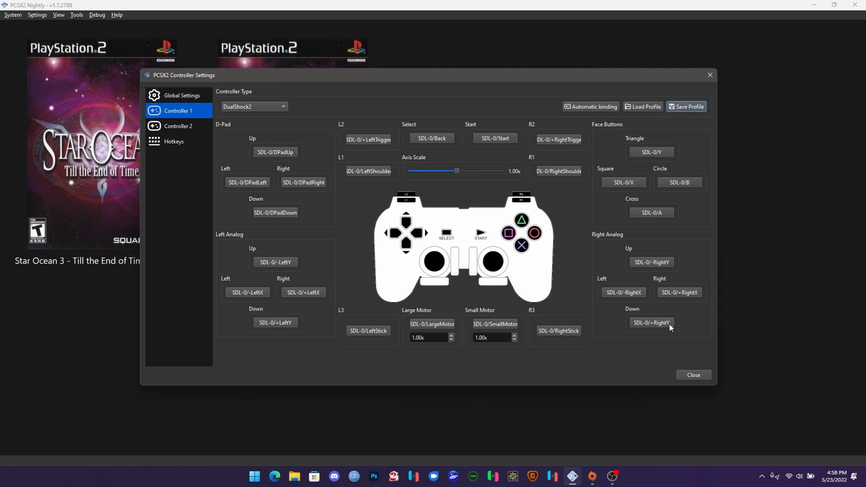
mouse_move(658, 348)
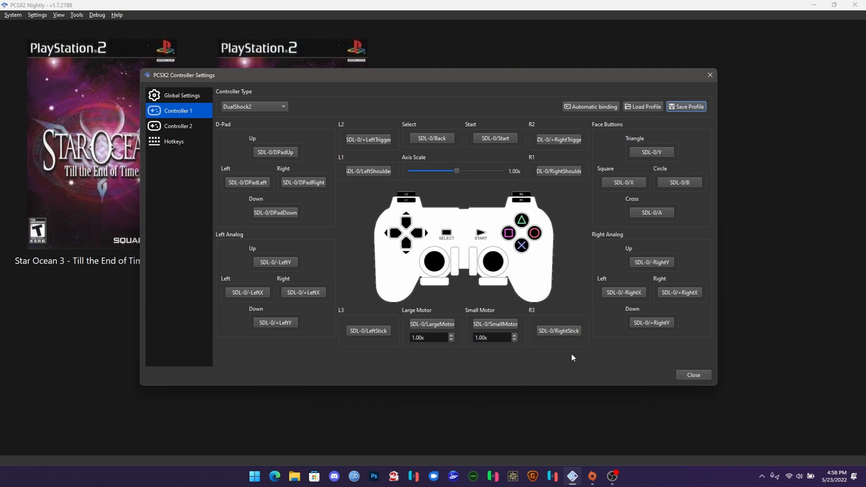
mouse_move(187, 169)
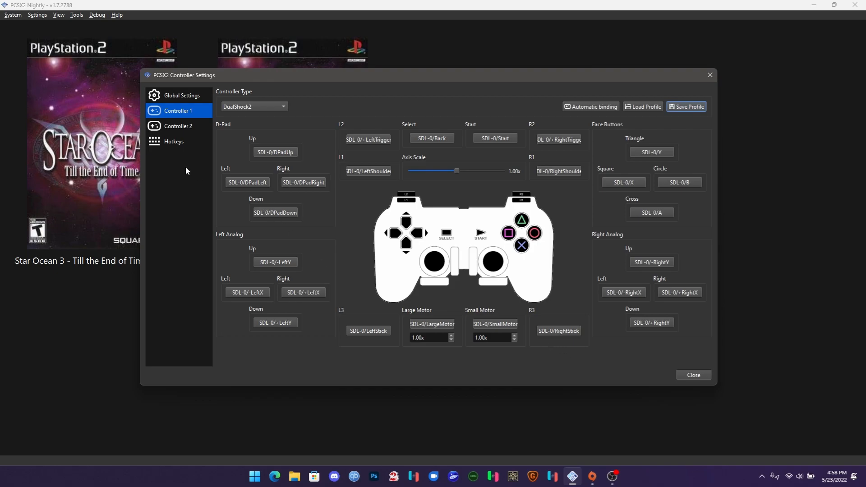
Step: Review the Graphics, Input Recording and Save States hotkey tabs, return to Global Settings and close the window
left_click(174, 140)
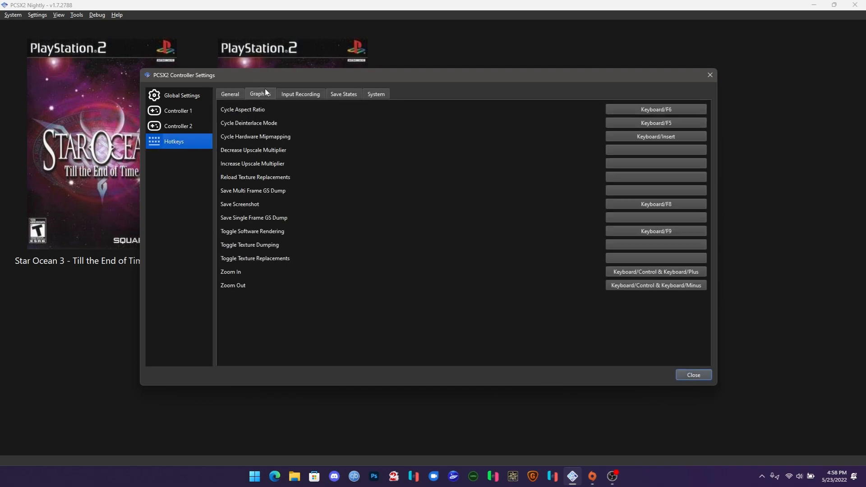
left_click(301, 94)
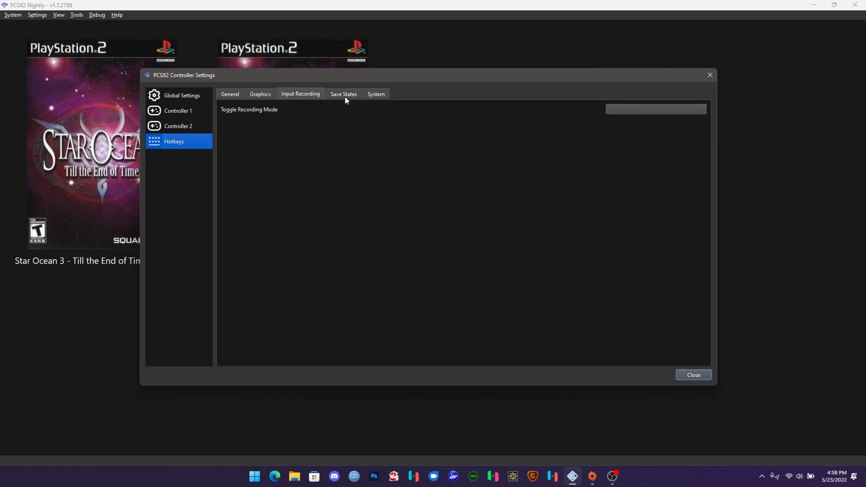
left_click(343, 92)
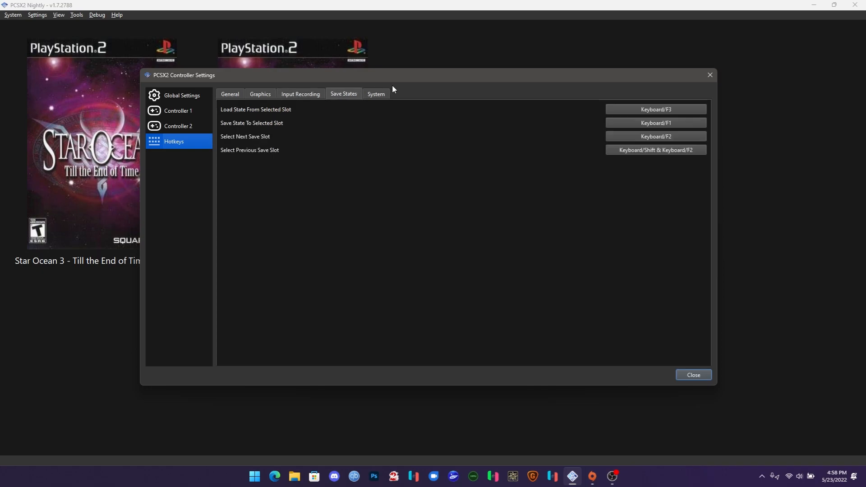
left_click(178, 110)
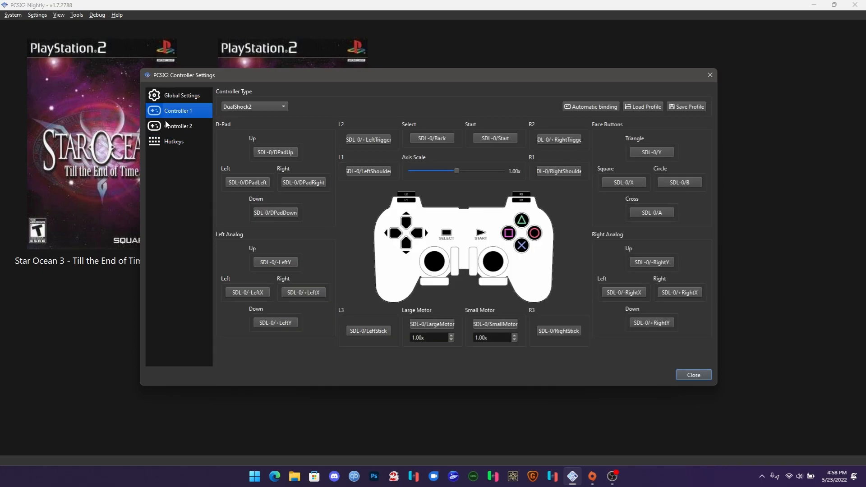
left_click(177, 96)
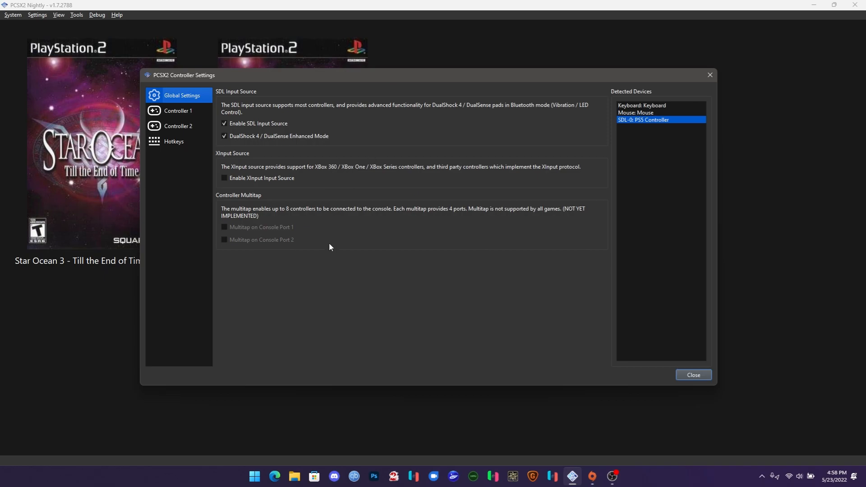
left_click(693, 374)
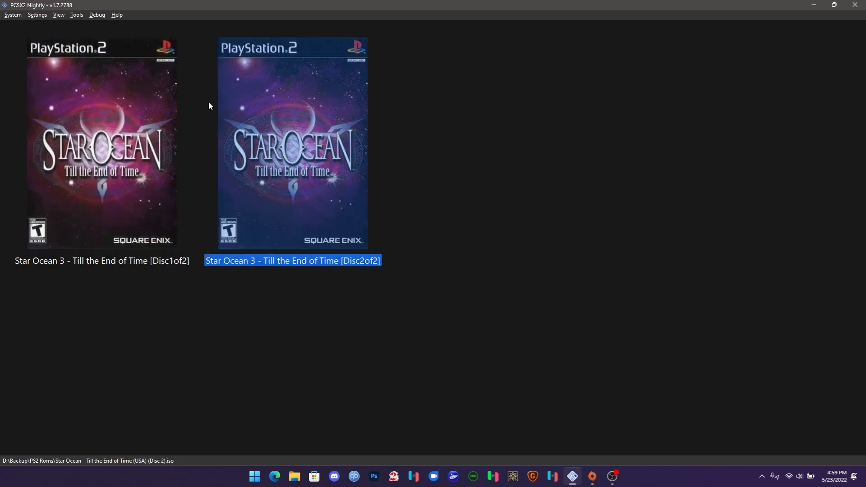
Step: Fast Boot Star Ocean 3 Disc 1 from its context menu in the game library
right_click(104, 135)
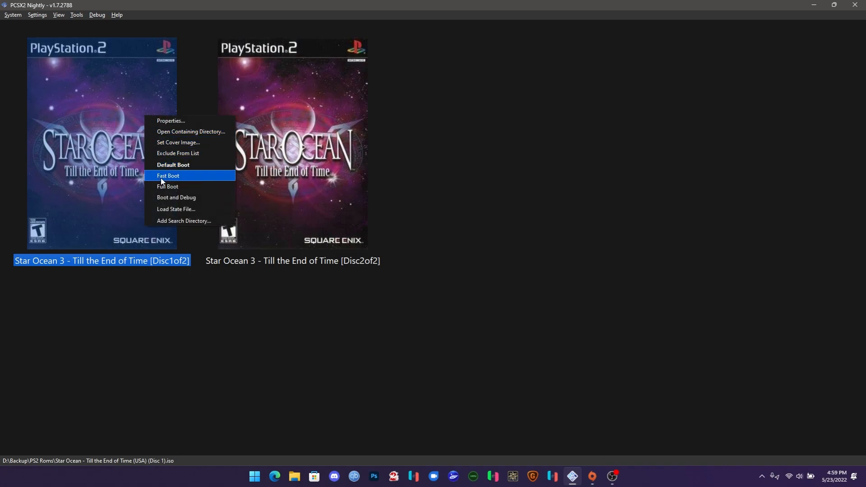
mouse_move(157, 186)
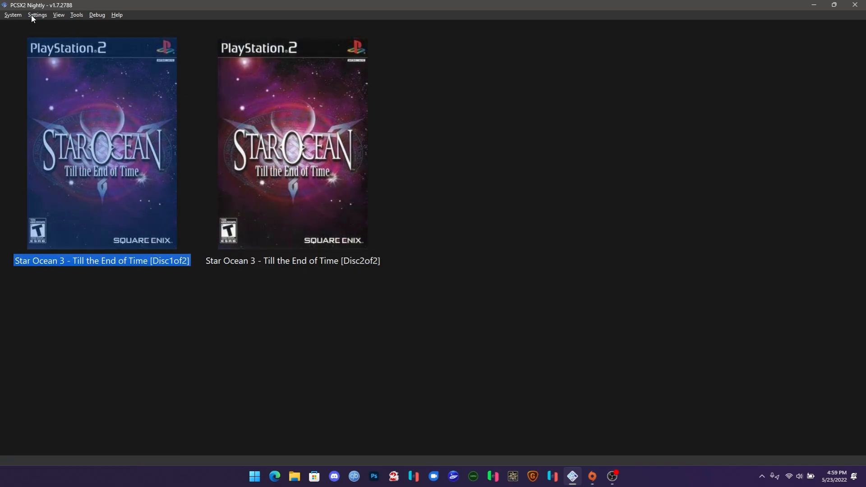
left_click(11, 14)
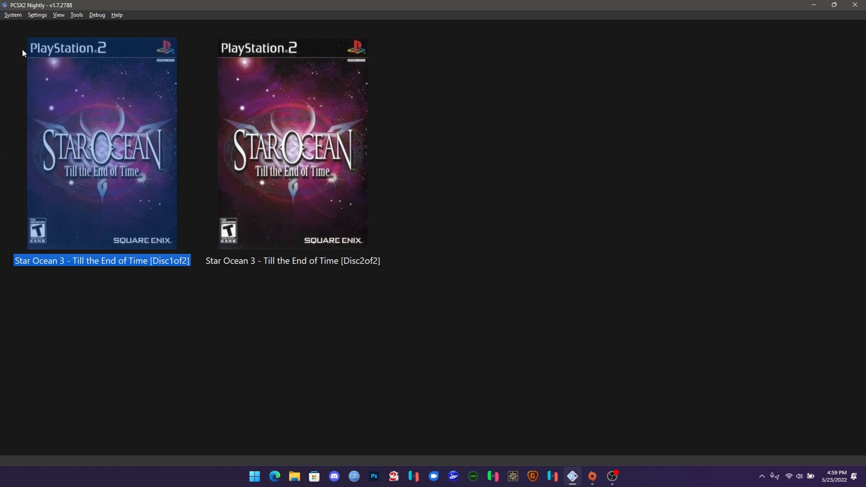
right_click(101, 135)
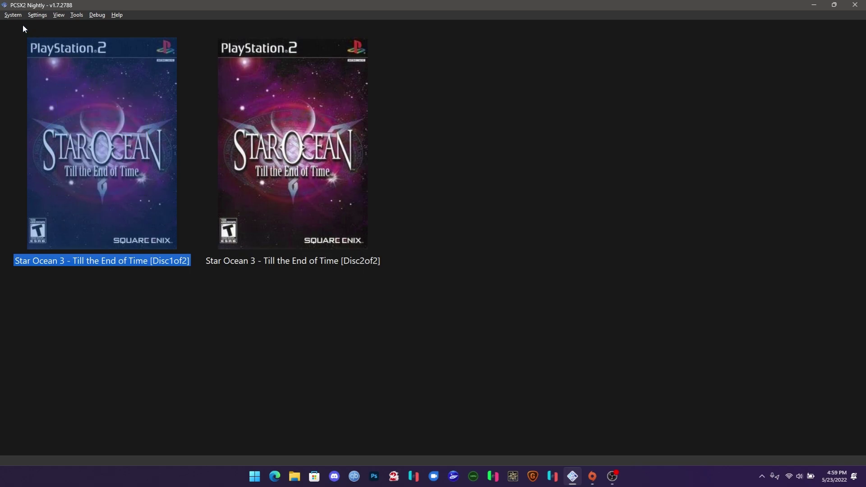
mouse_move(169, 211)
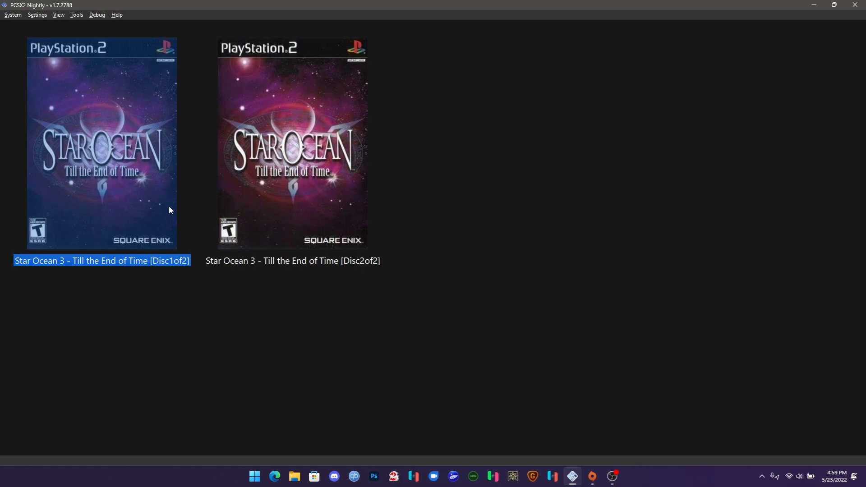
right_click(288, 135)
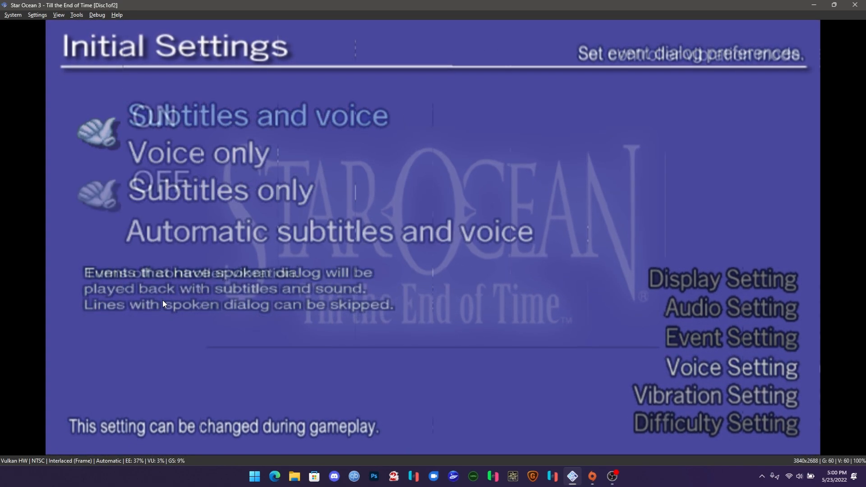
Step: Focus the game window and confirm Star Ocean 3's difficulty setting with the controller
left_click(719, 423)
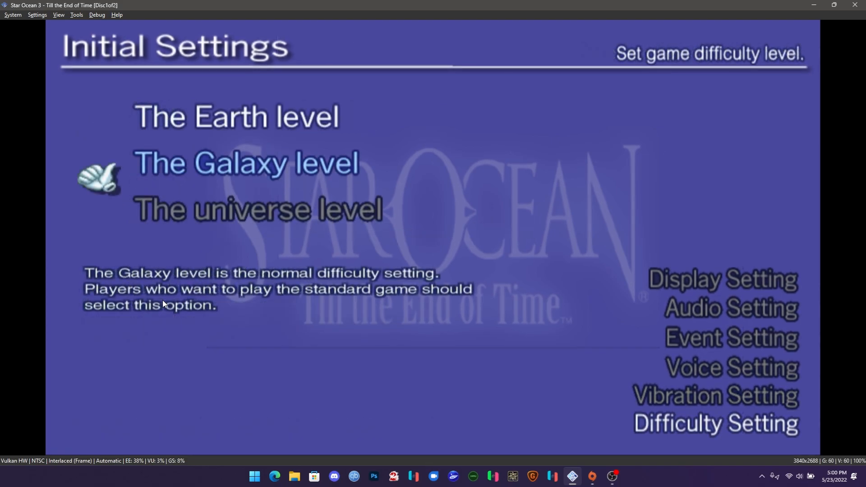
key("Up")
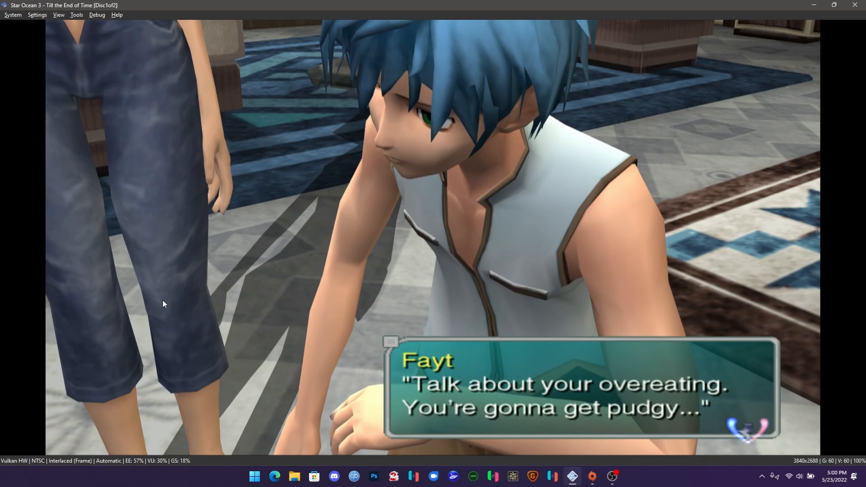
mouse_move(611, 477)
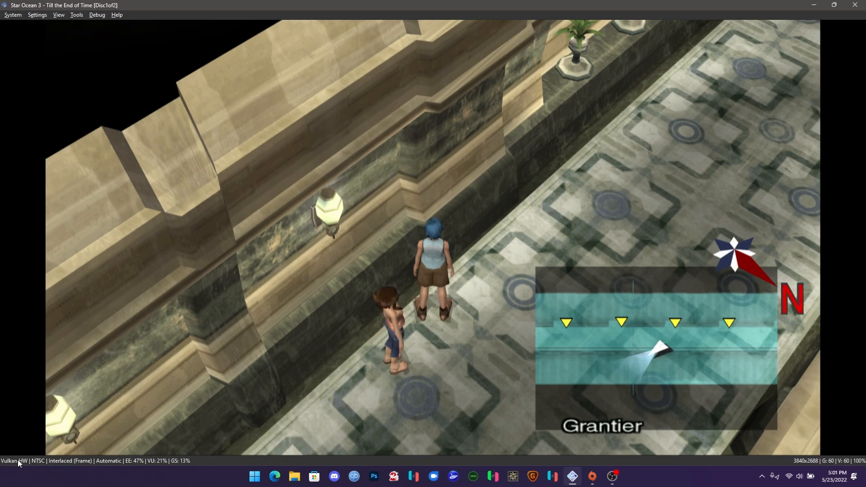
mouse_move(196, 469)
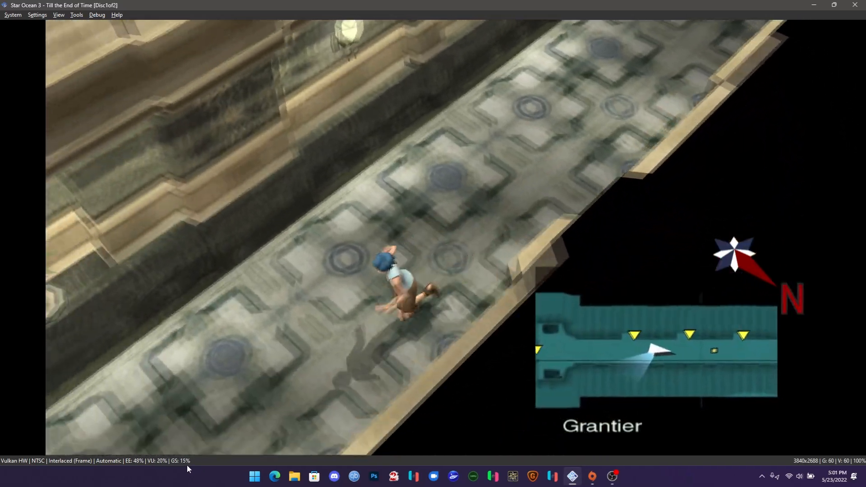
Step: Go to the Graphics settings' On-Screen Display page while the game runs
left_click(37, 15)
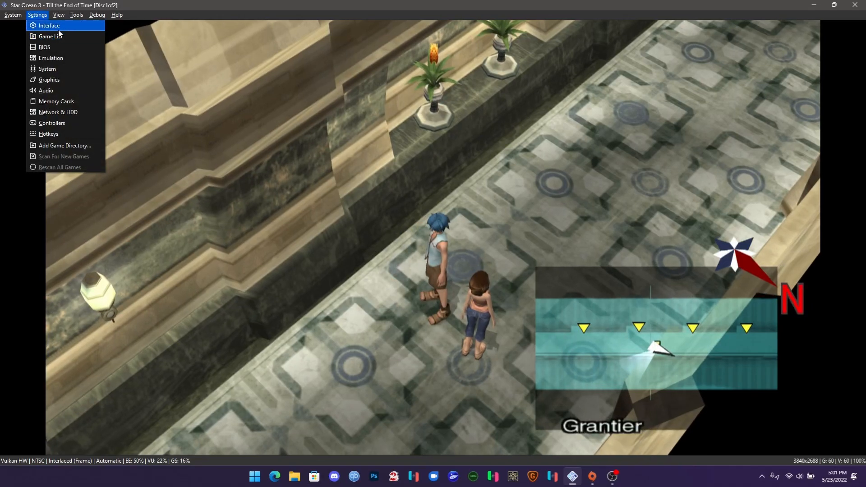
left_click(48, 79)
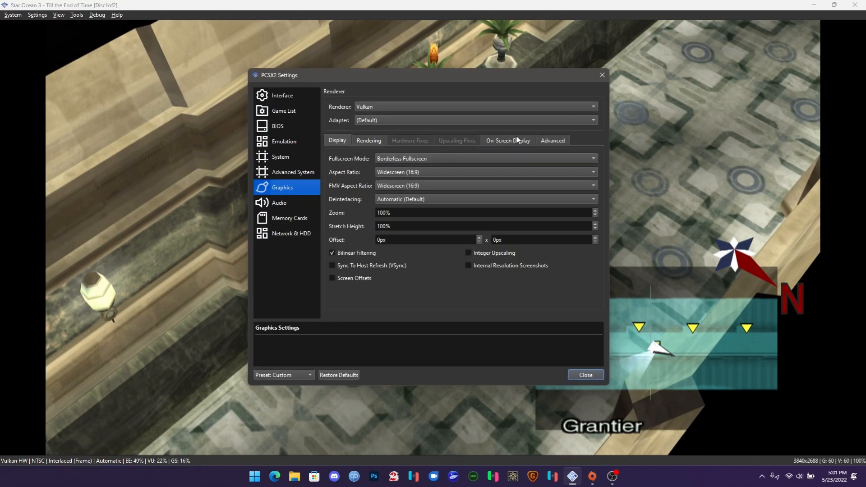
left_click(508, 140)
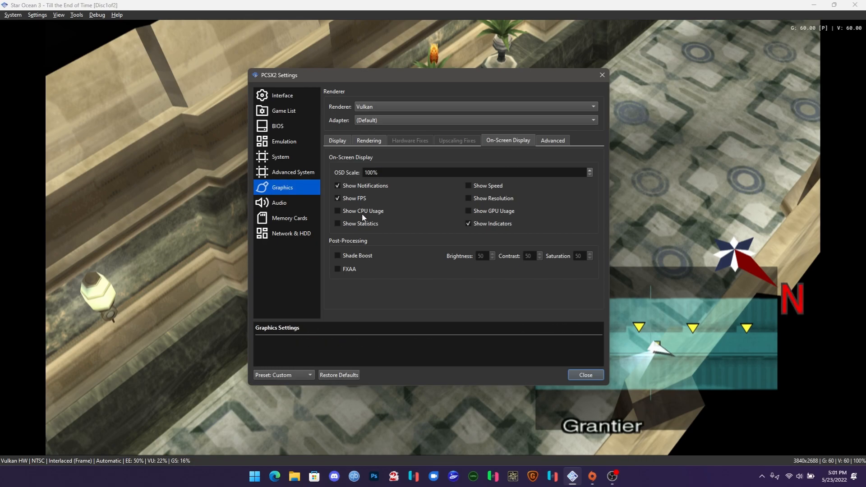
Step: Enable Show CPU Usage, statistics, Show Speed, Show Resolution and Show GPU Usage overlays
left_click(338, 211)
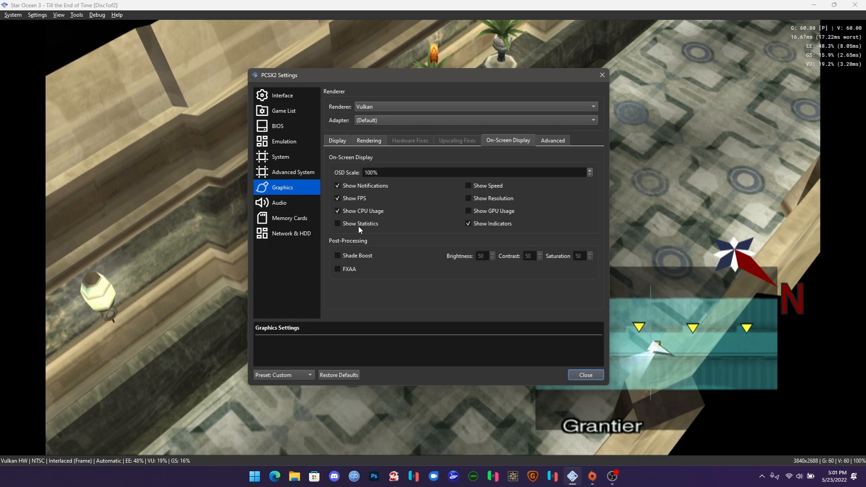
left_click(338, 224)
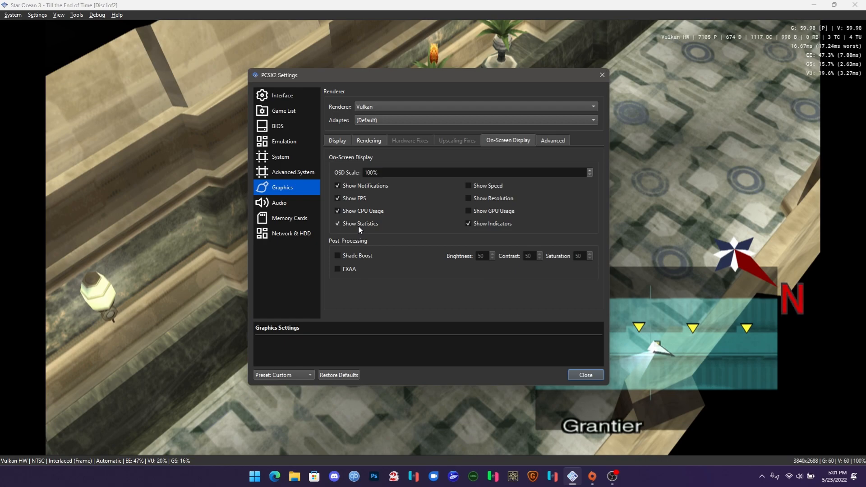
left_click(469, 186)
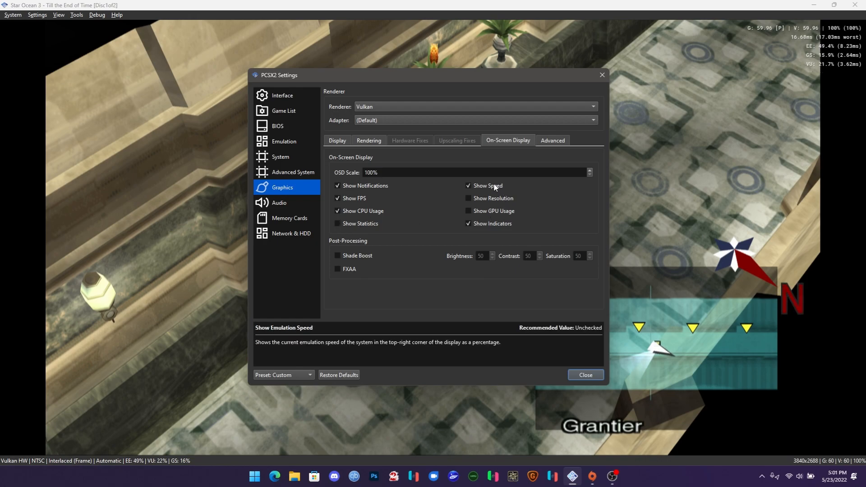
left_click(468, 198)
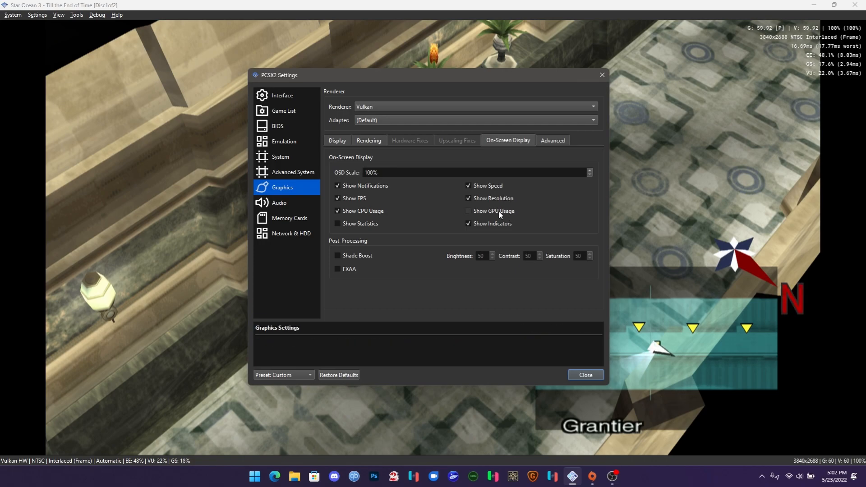
left_click(468, 211)
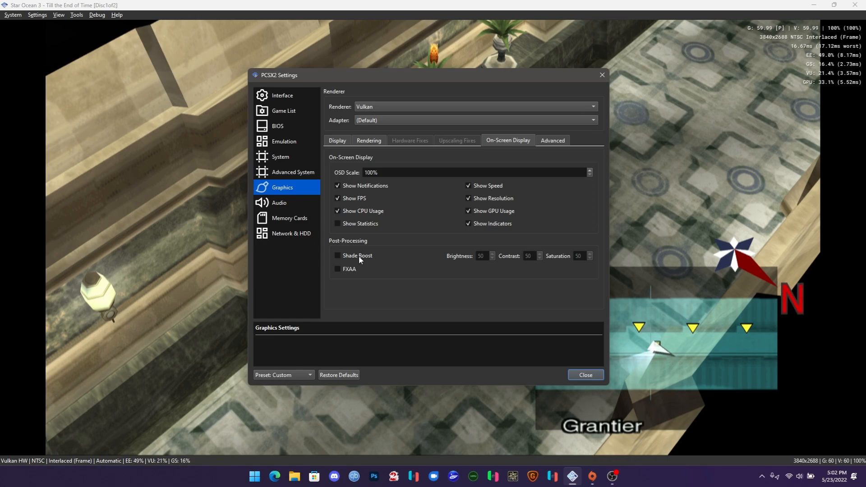
Step: Enable Shade Boost at contrast 59 and saturation 61, leave FXAA off, and close settings
left_click(338, 255)
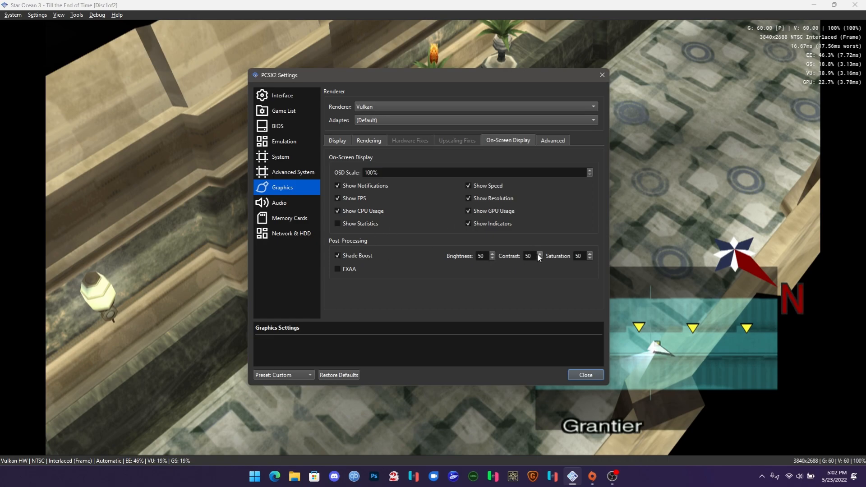
left_click(540, 252)
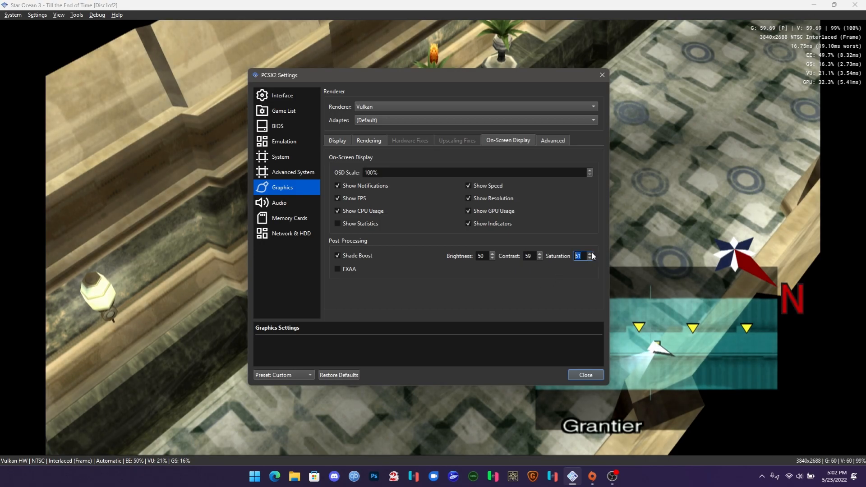
left_click(588, 253)
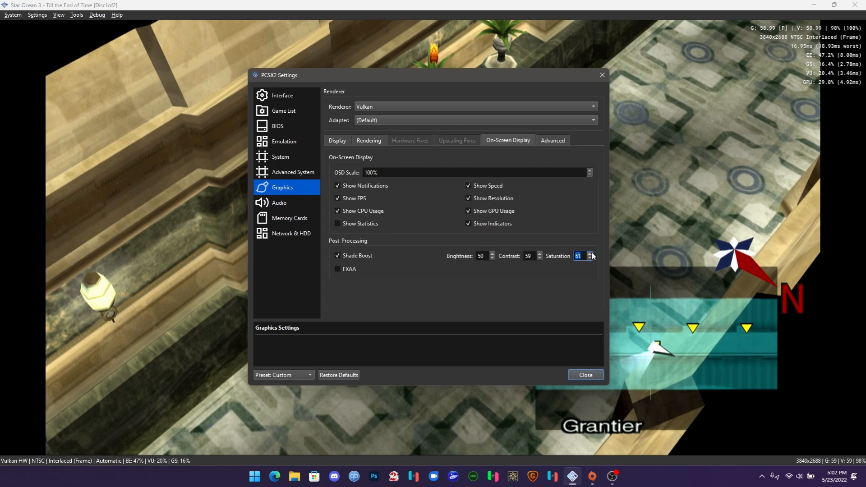
left_click(337, 269)
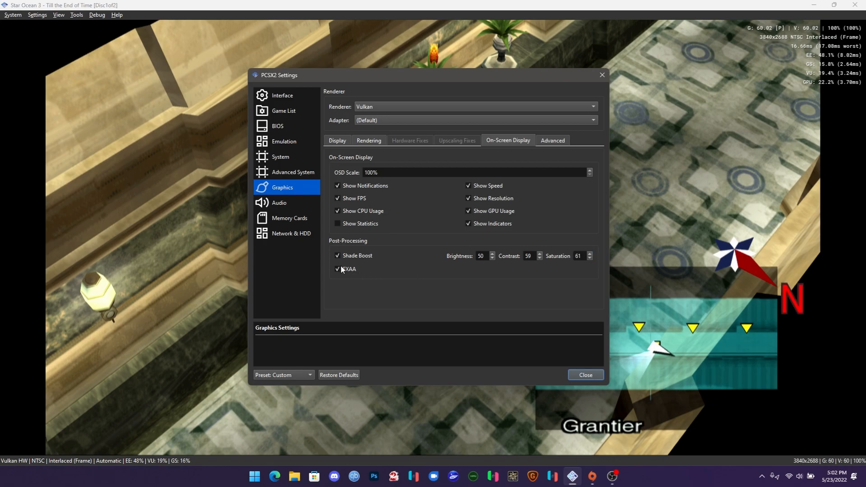
left_click(337, 269)
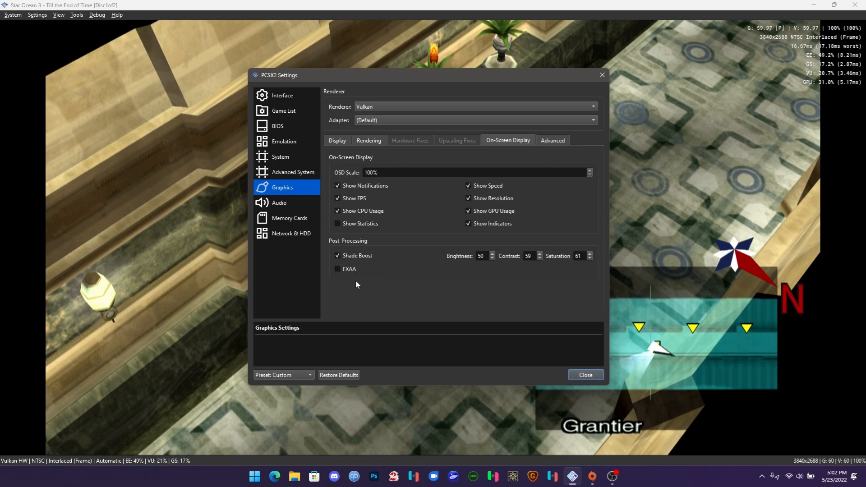
left_click(585, 374)
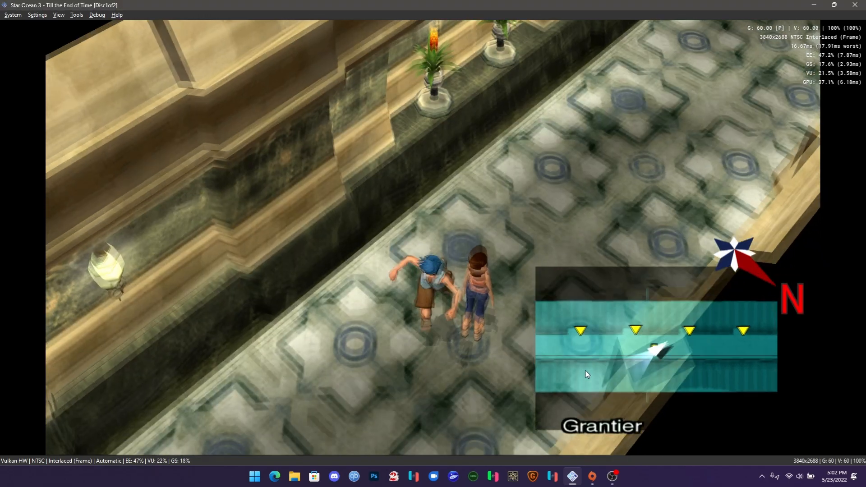